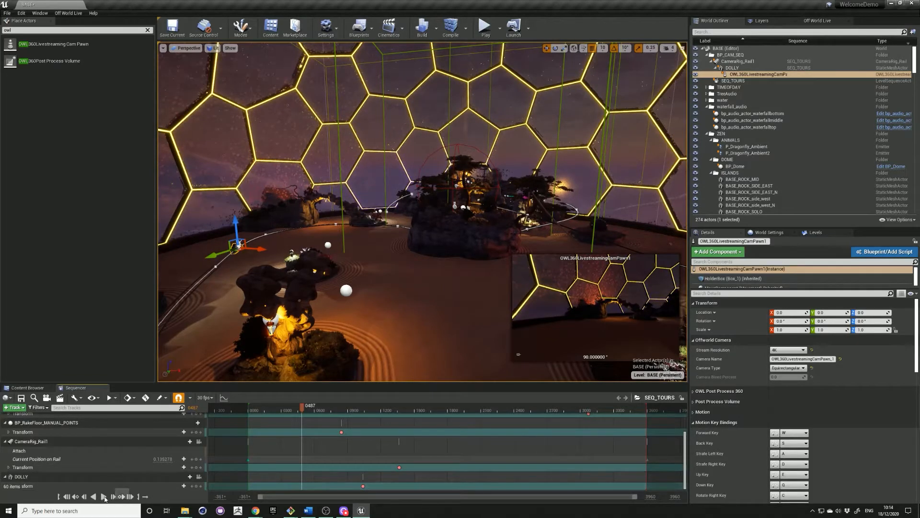
# Play the camera rail sequence in the Sequencer, then pause its playback
pyautogui.click(104, 497)
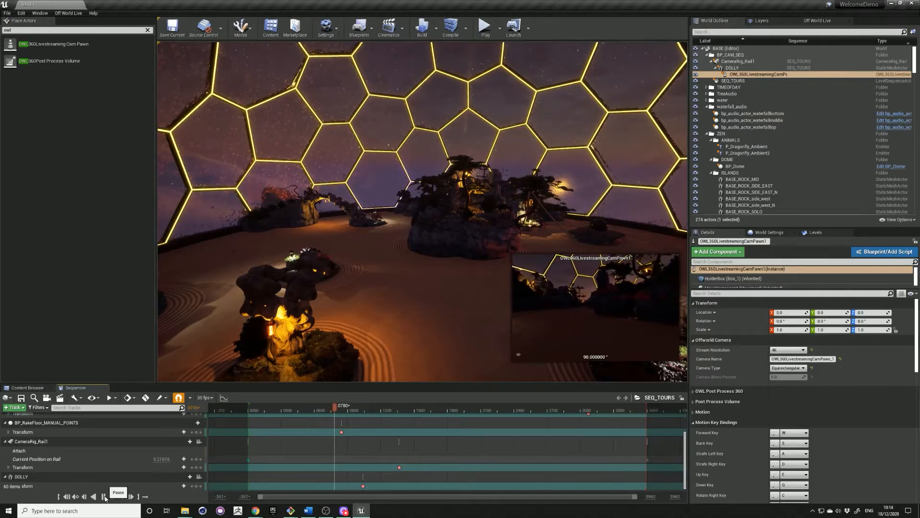
pyautogui.click(104, 496)
pyautogui.write('cpu')
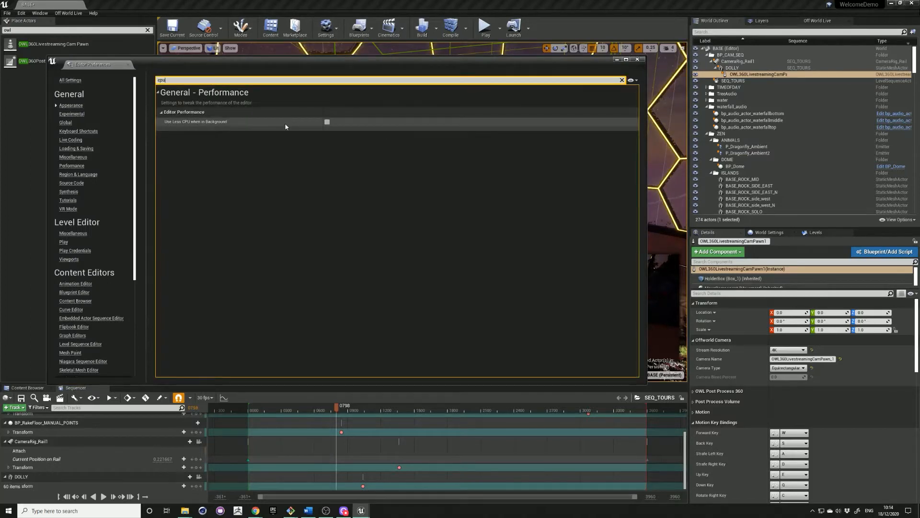
# Search the preferences for 'audio' to review background audio settings, then close Editor Preferences
pyautogui.click(621, 79)
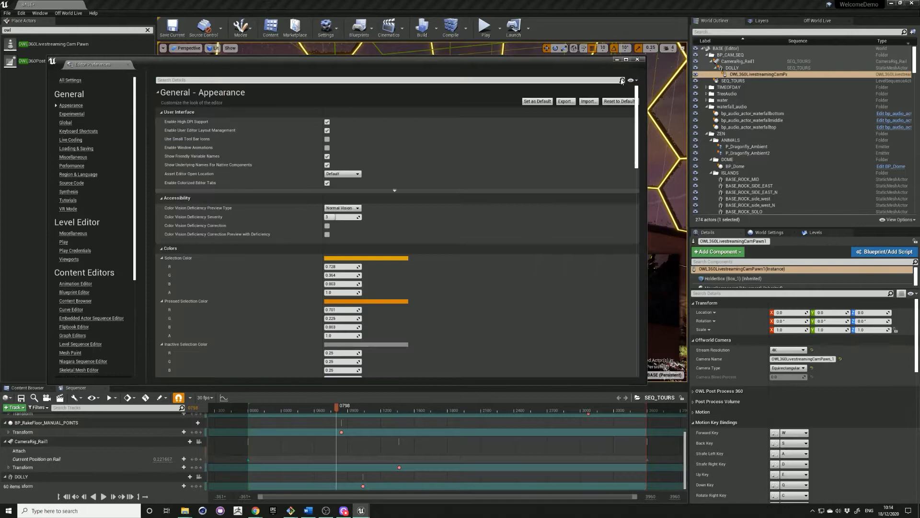
pyautogui.write('audio')
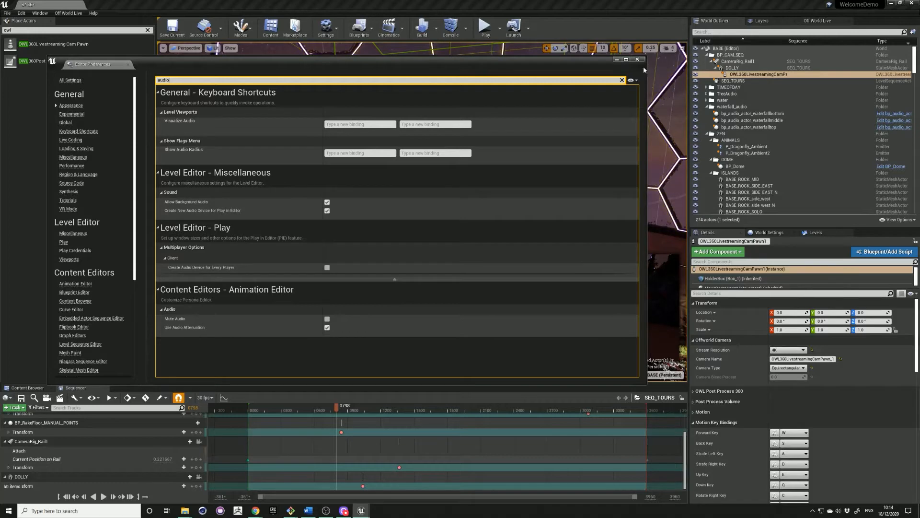
pyautogui.click(636, 58)
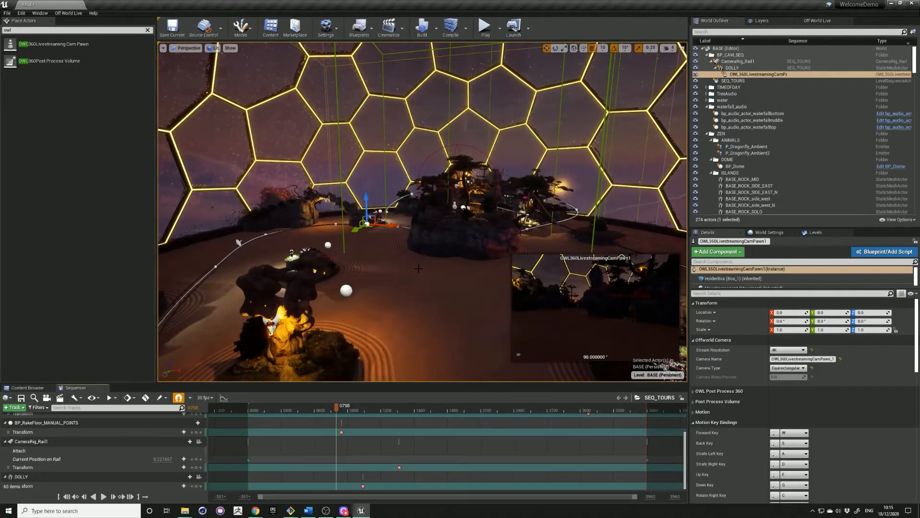
# Bring up OBS Settings on the Stream page showing the custom RTMP server and stream key
pyautogui.click(325, 510)
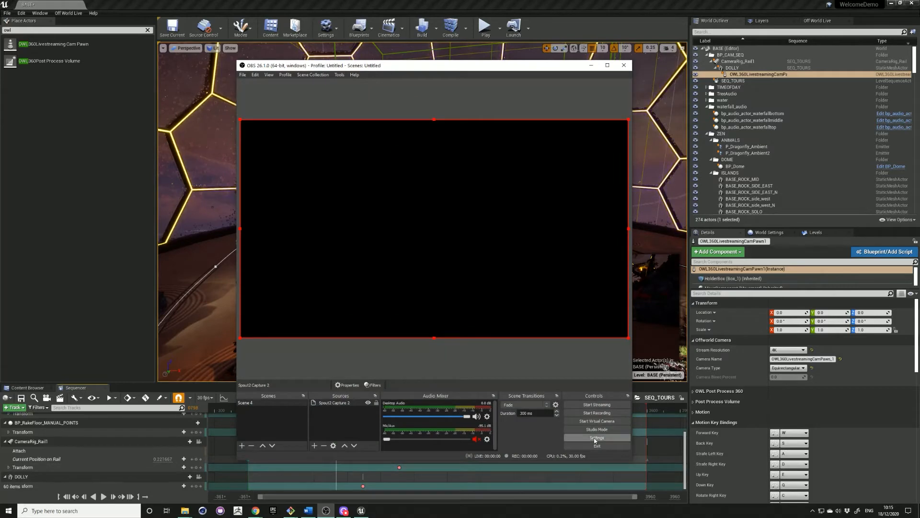
pyautogui.click(597, 438)
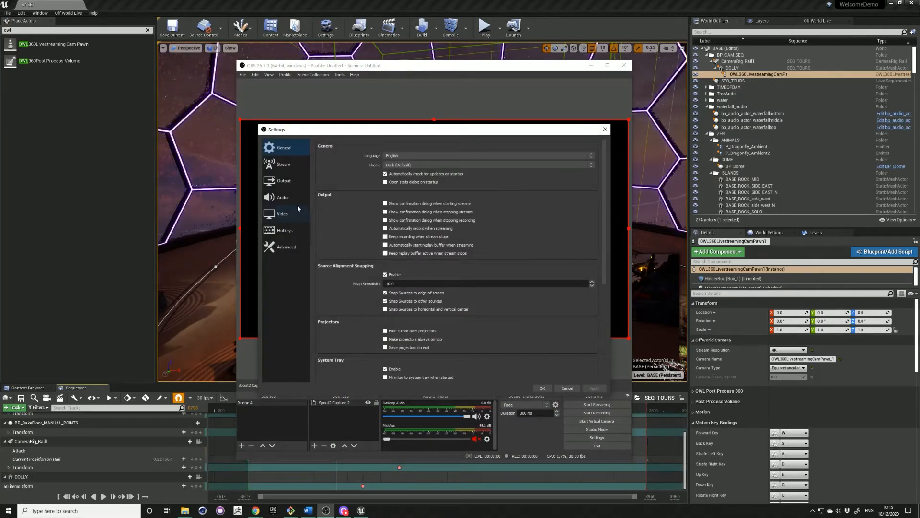
pyautogui.click(284, 164)
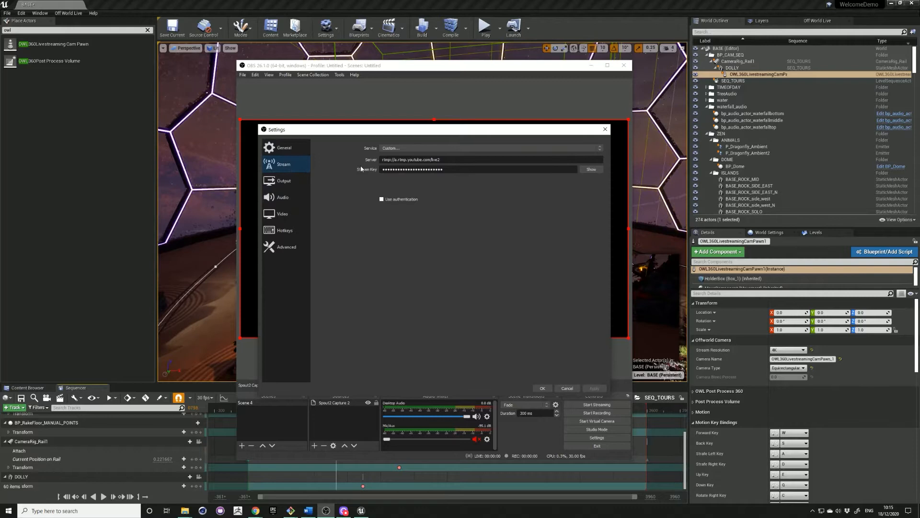
pyautogui.moveTo(255, 510)
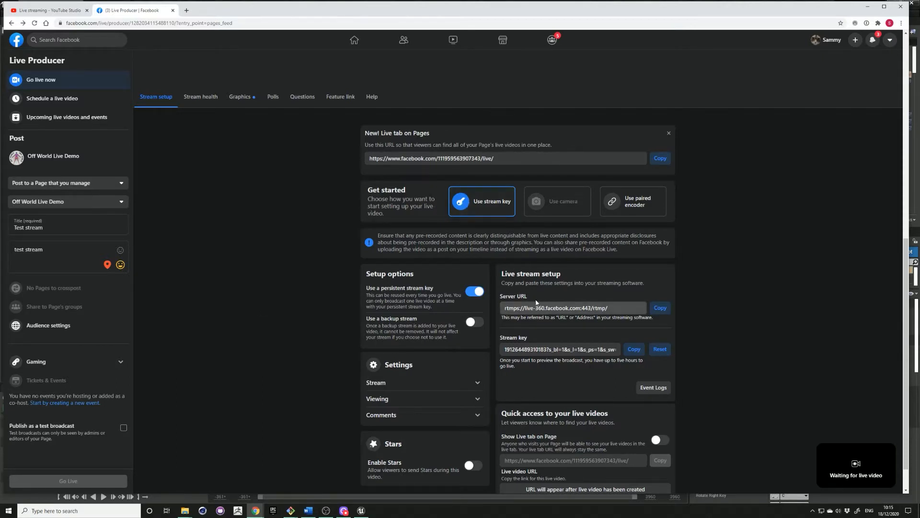
# Replace OBS's server and stream key with Facebook's 360 details, apply, and save the output settings
pyautogui.click(658, 307)
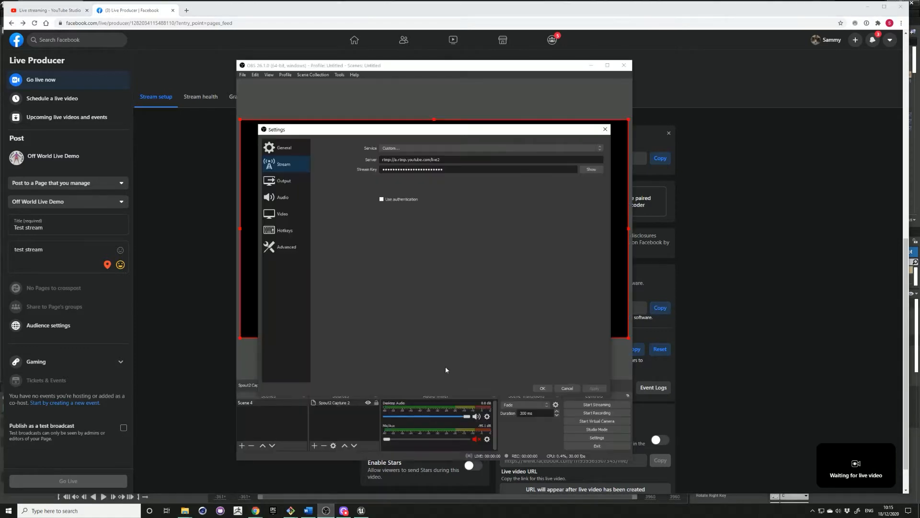
pyautogui.tripleClick(433, 160)
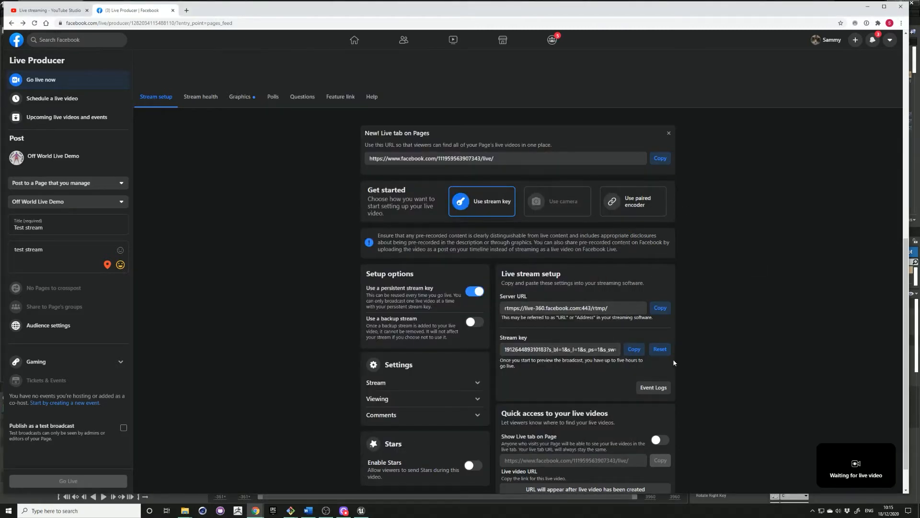
pyautogui.click(633, 349)
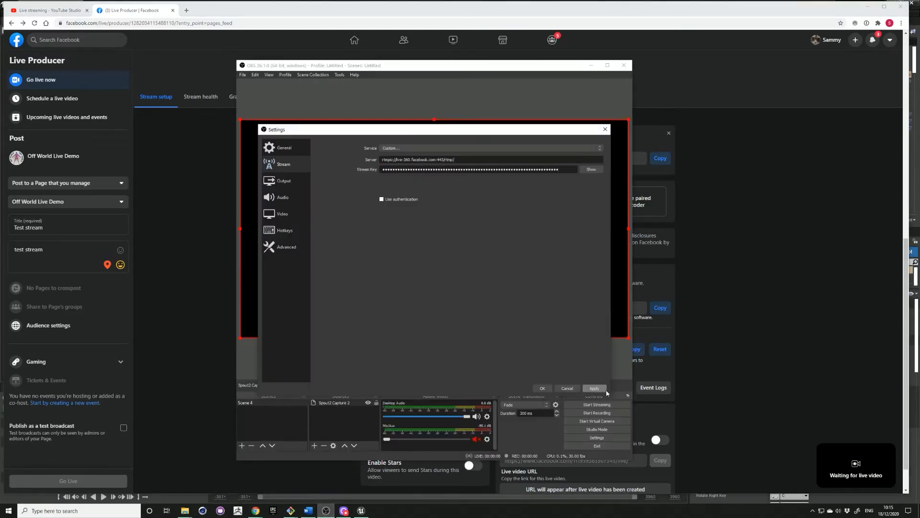
pyautogui.click(284, 181)
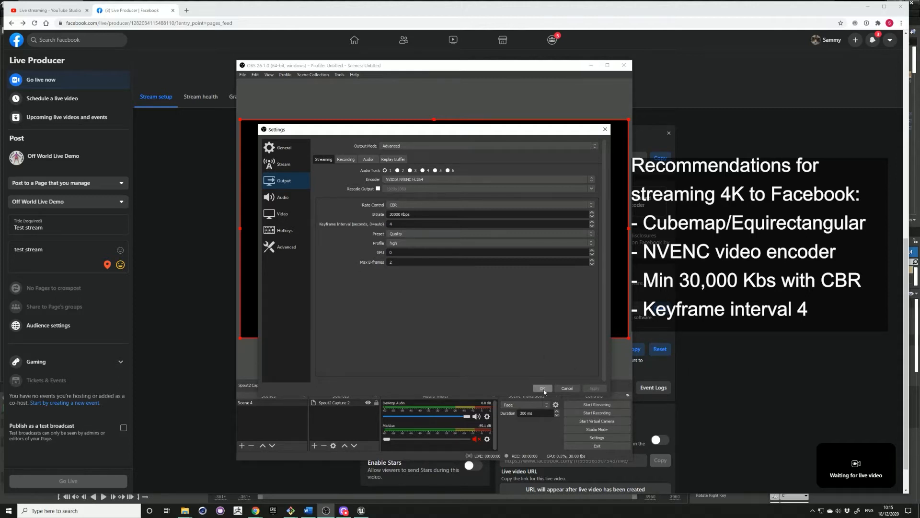
pyautogui.click(540, 388)
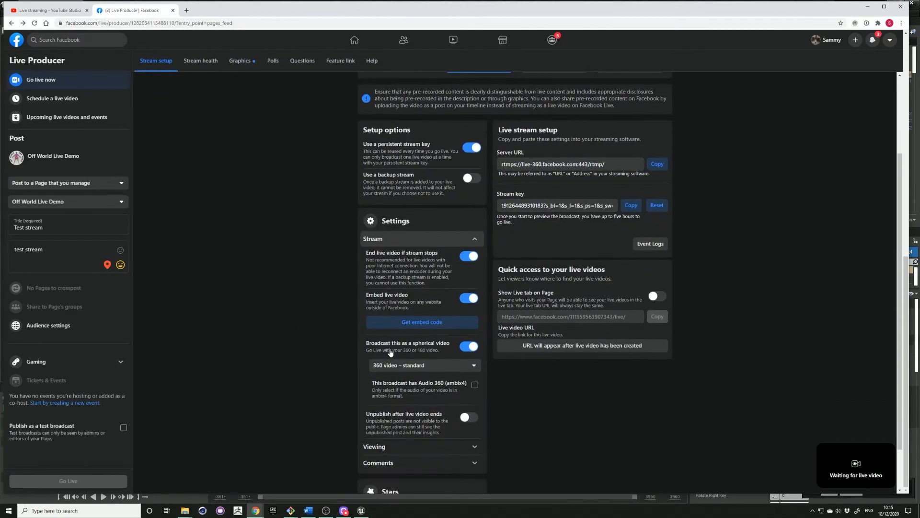
# Review the 360 video format choices and keep '360 video – standard' selected
pyautogui.scroll(-3)
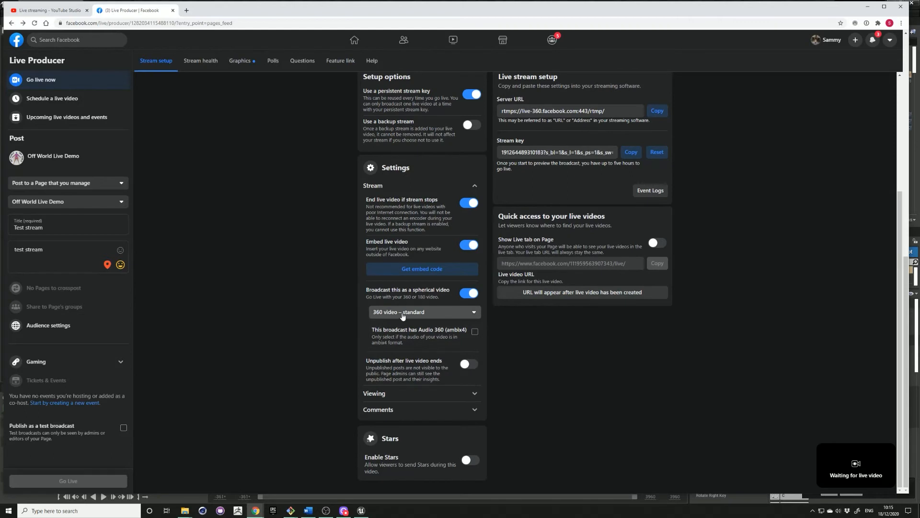
pyautogui.click(422, 311)
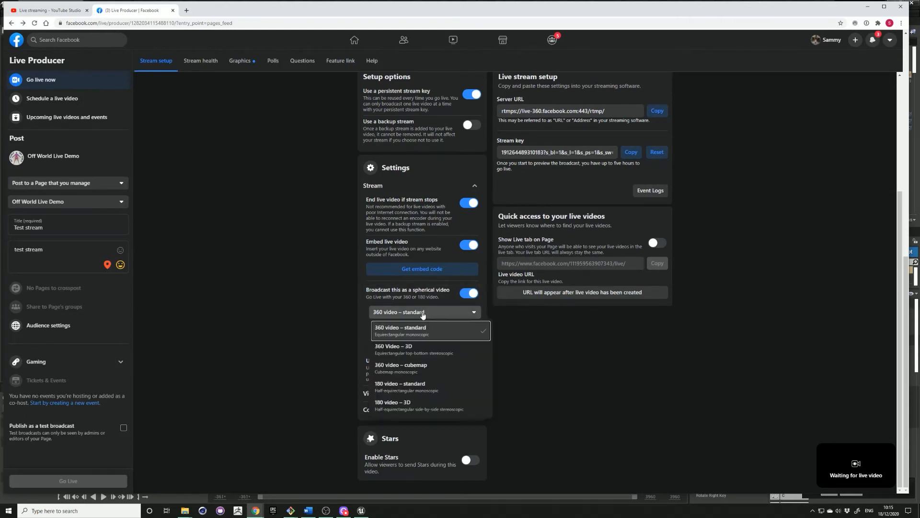
pyautogui.moveTo(463, 339)
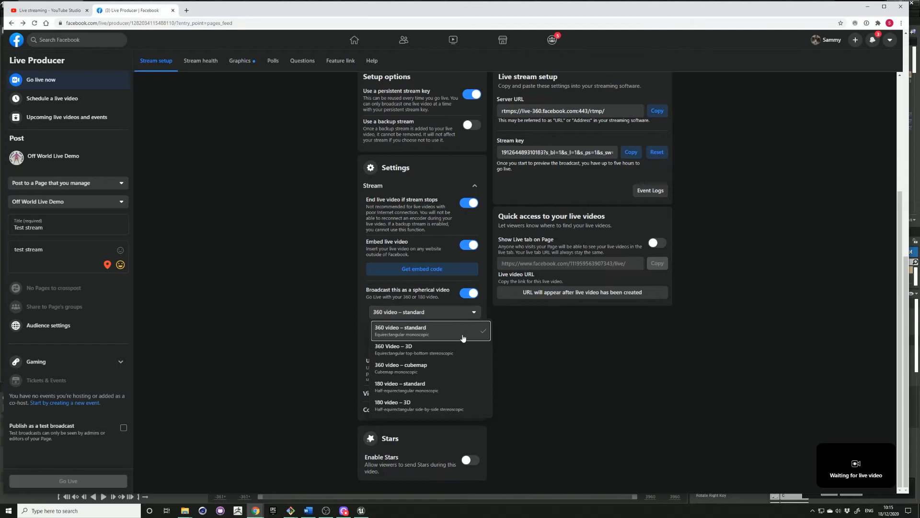
pyautogui.moveTo(399, 369)
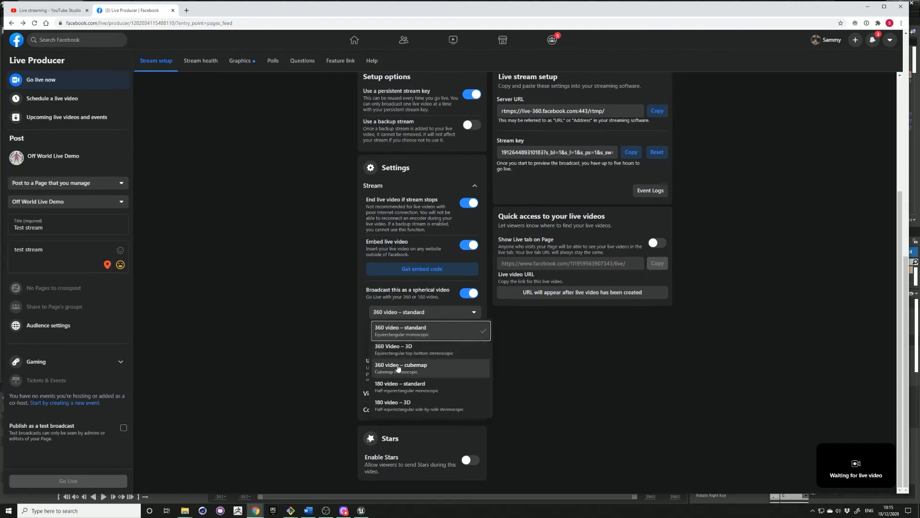
pyautogui.moveTo(456, 371)
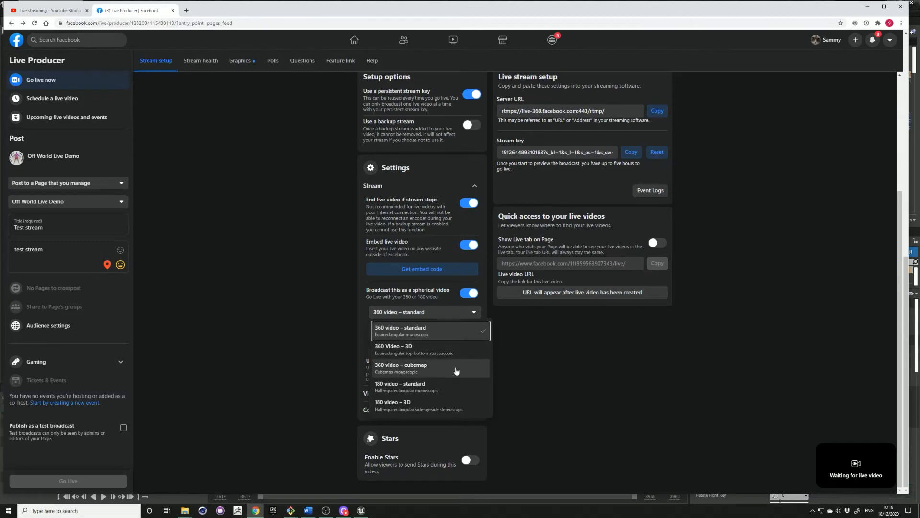
pyautogui.click(360, 510)
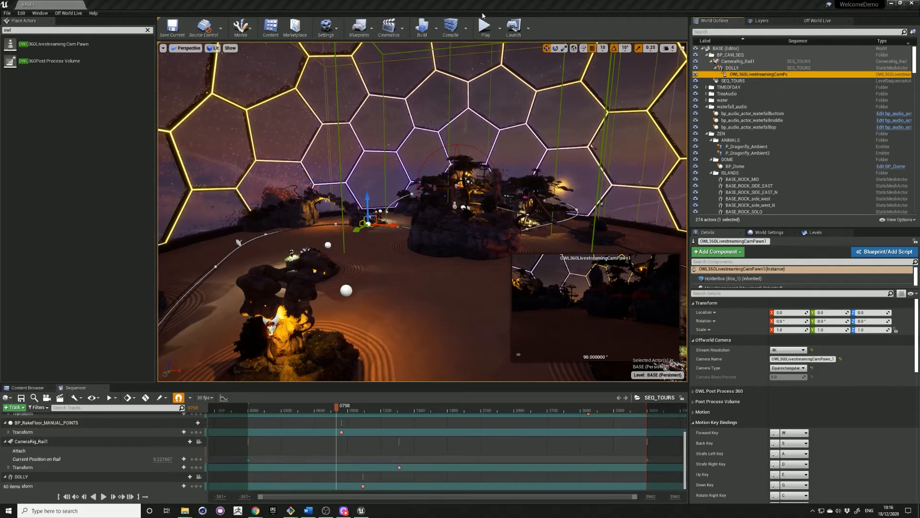
# Run the Unreal level with the 360 camera, start OBS streaming, and return to Facebook Live Producer
pyautogui.click(485, 27)
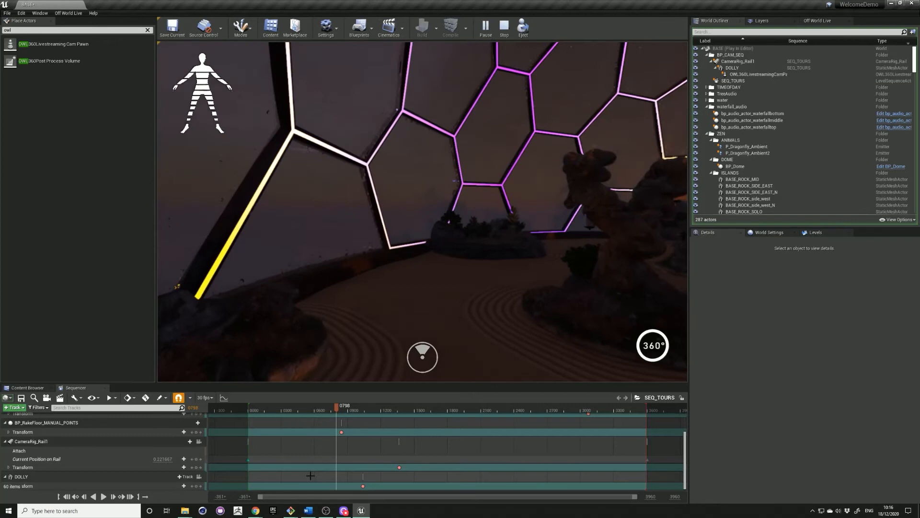
pyautogui.click(343, 510)
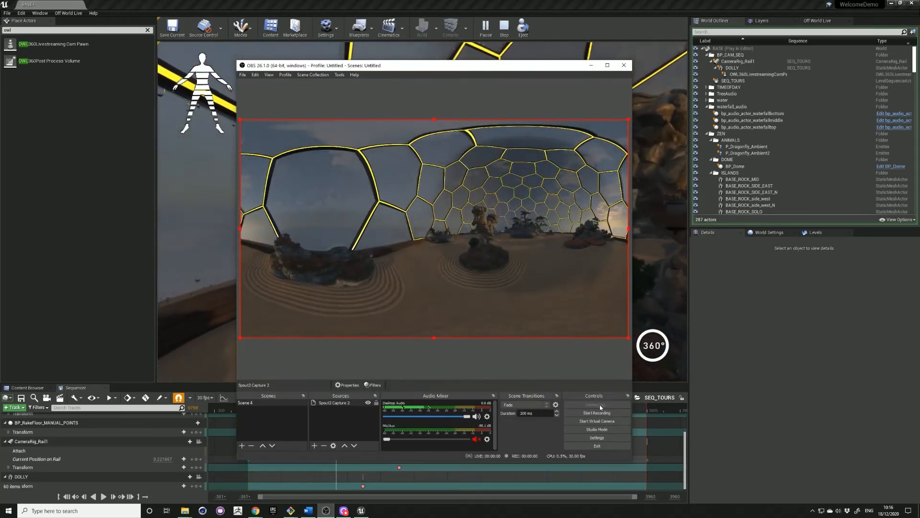
pyautogui.click(595, 405)
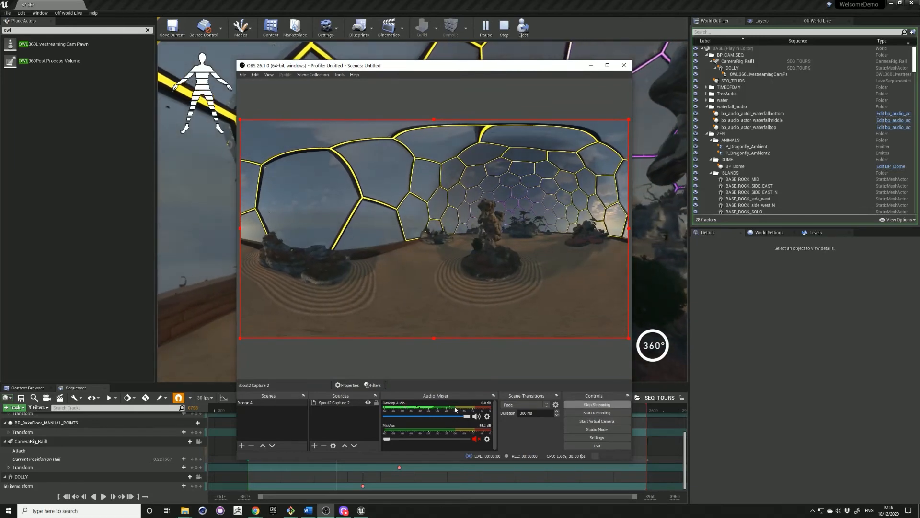
pyautogui.click(254, 510)
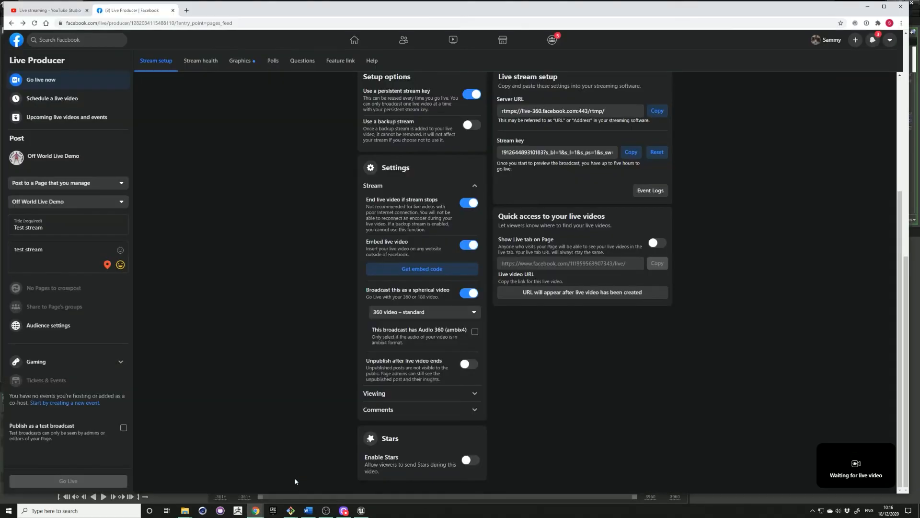
pyautogui.moveTo(682, 446)
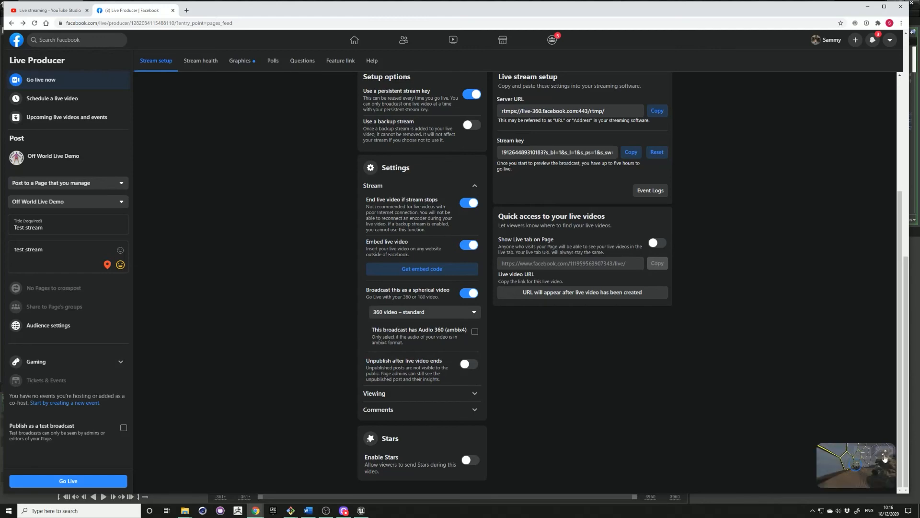
# Enlarge the incoming 3840x2160 stream preview in Facebook Live Producer
pyautogui.click(883, 452)
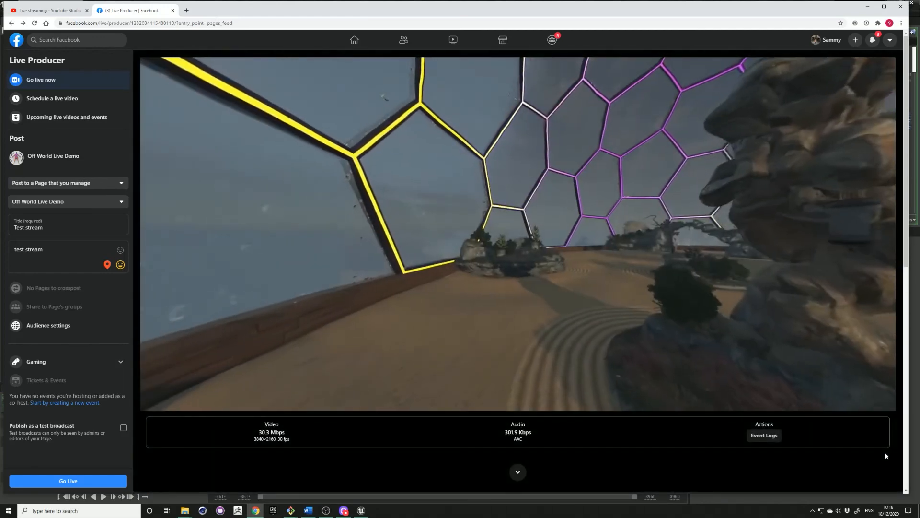